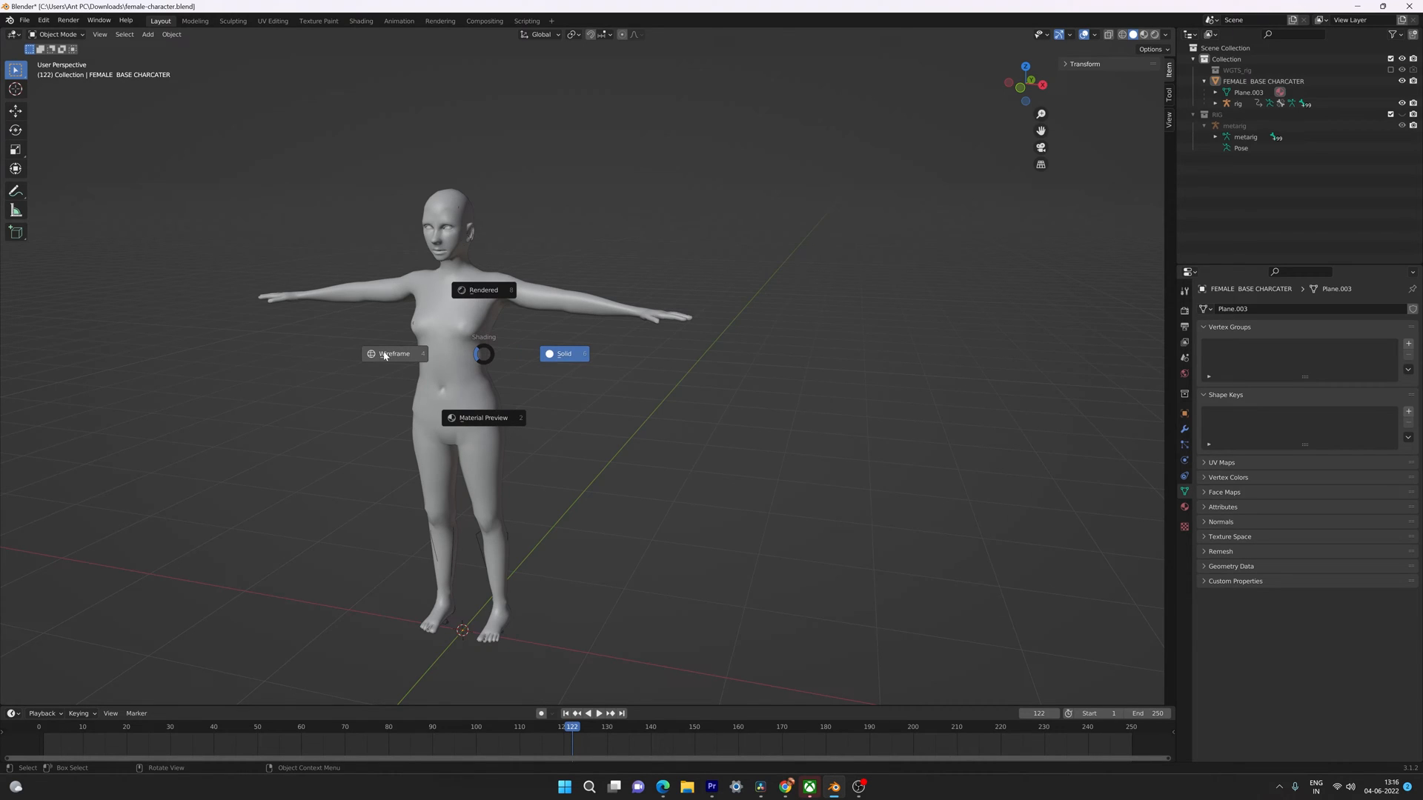
Step: Switch the viewport to Wireframe shading and select the female character mesh
click(393, 353)
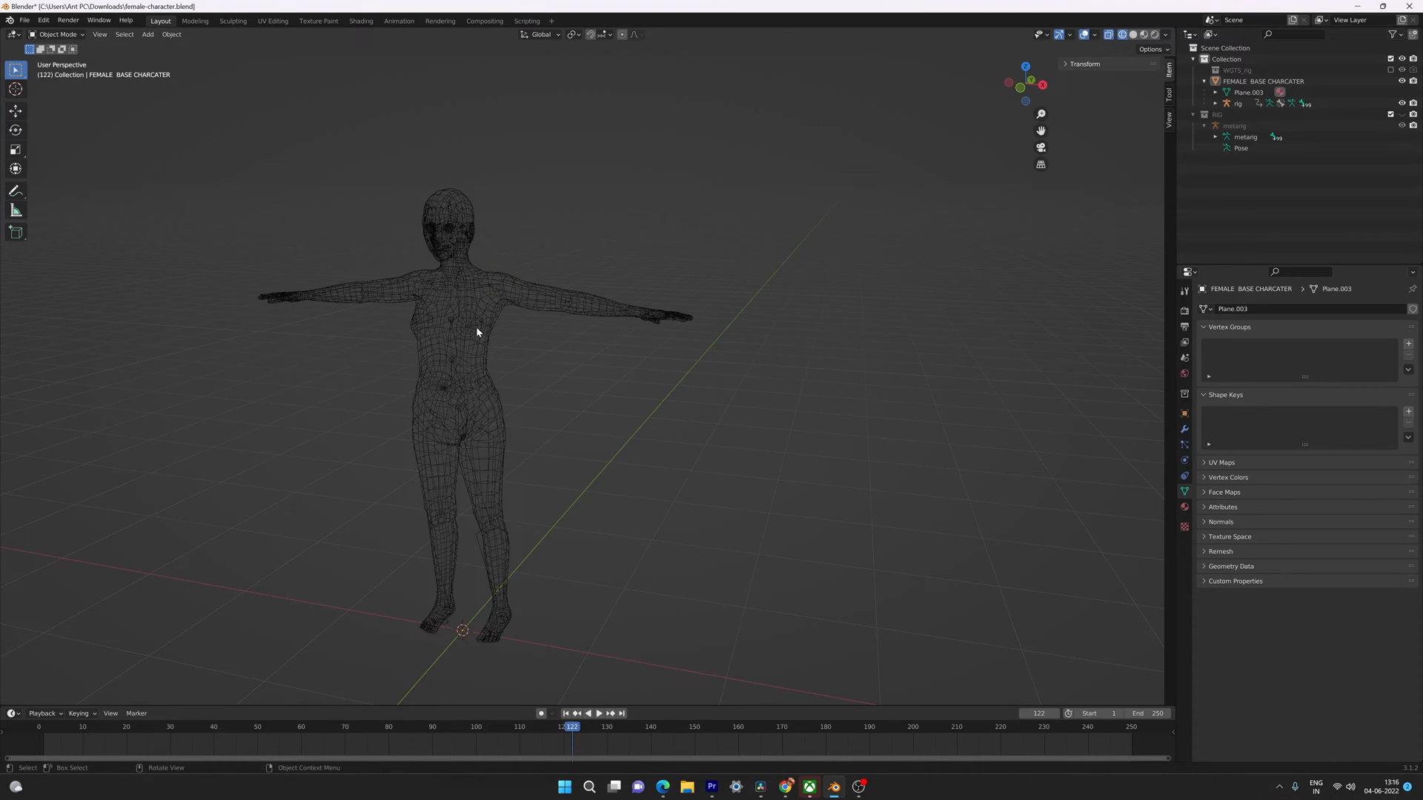
click(477, 332)
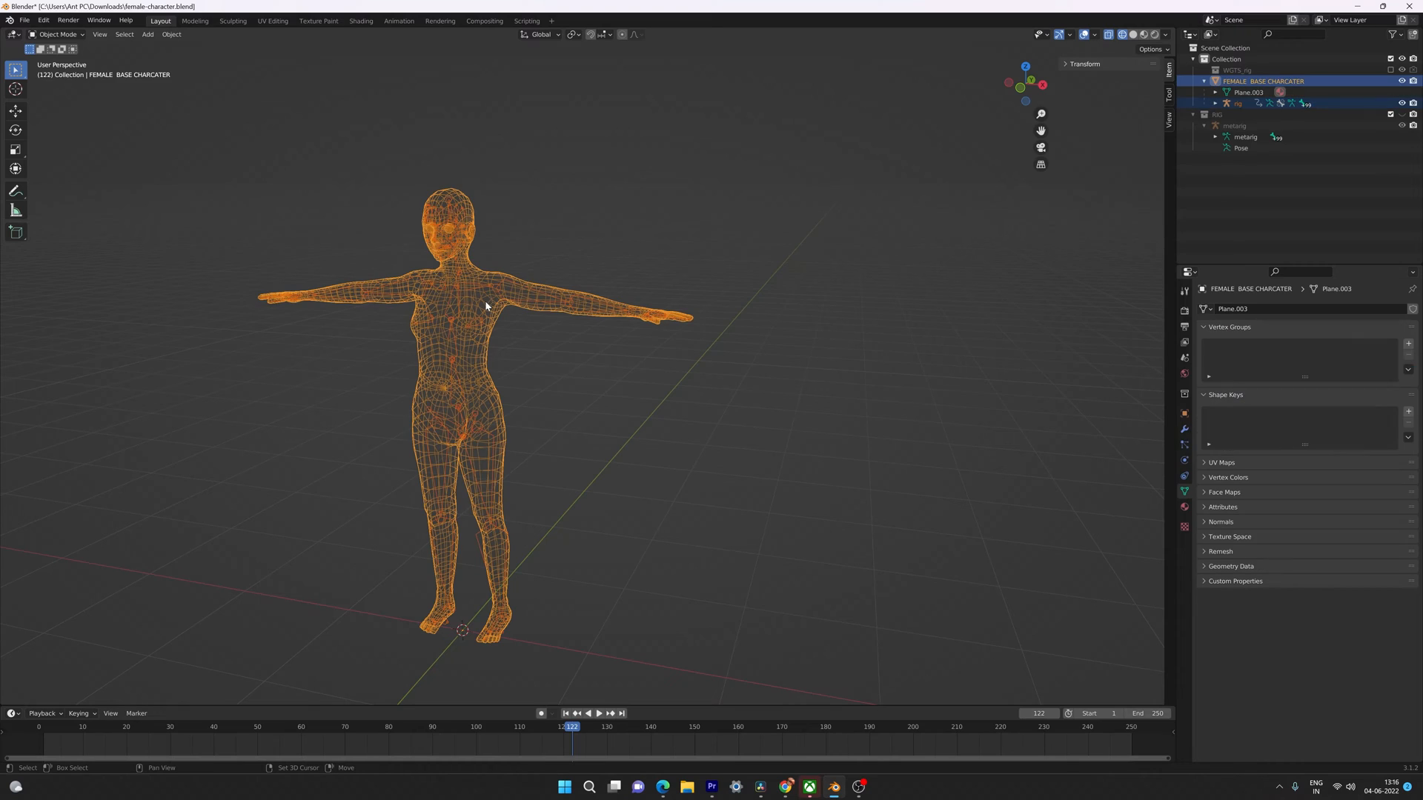
mouse_move(522, 355)
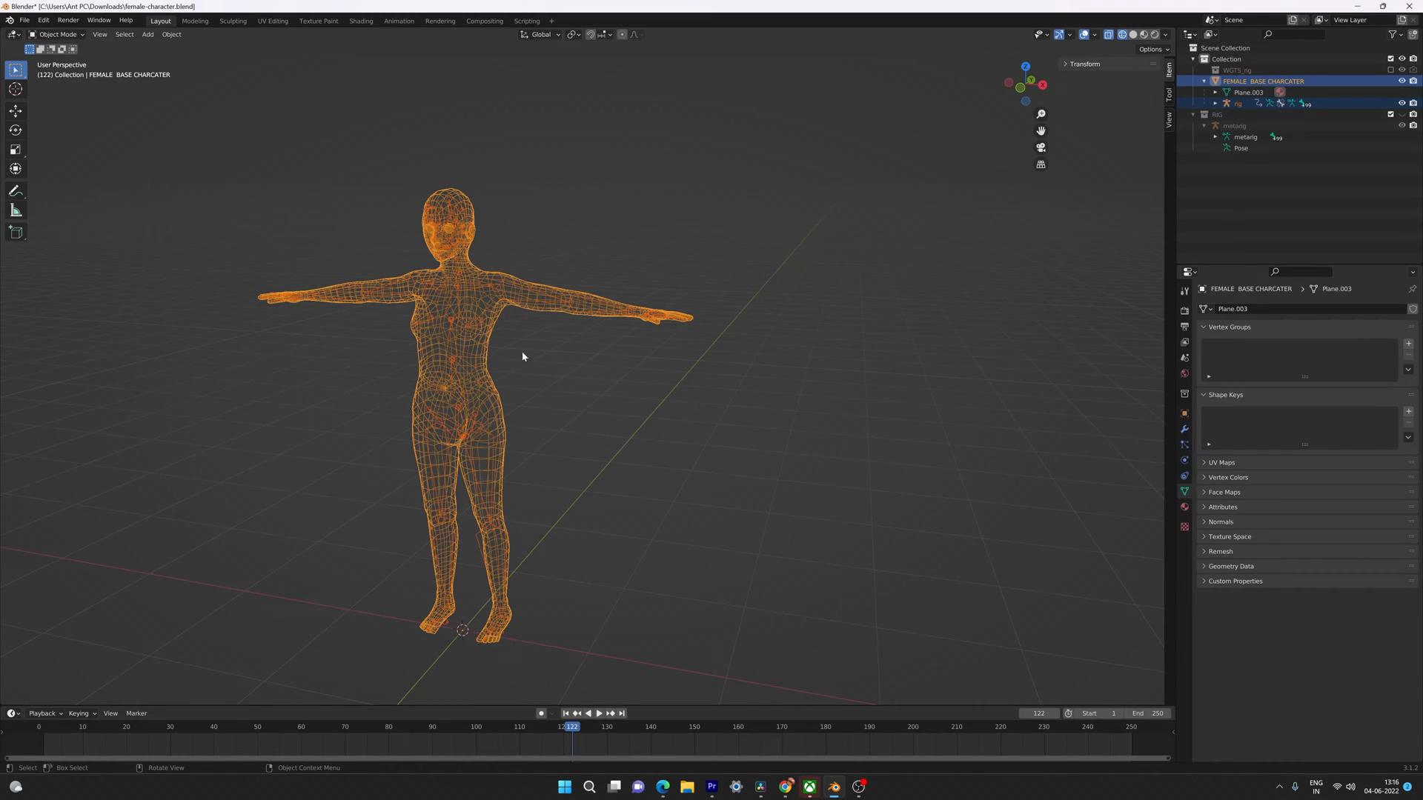
mouse_move(478, 302)
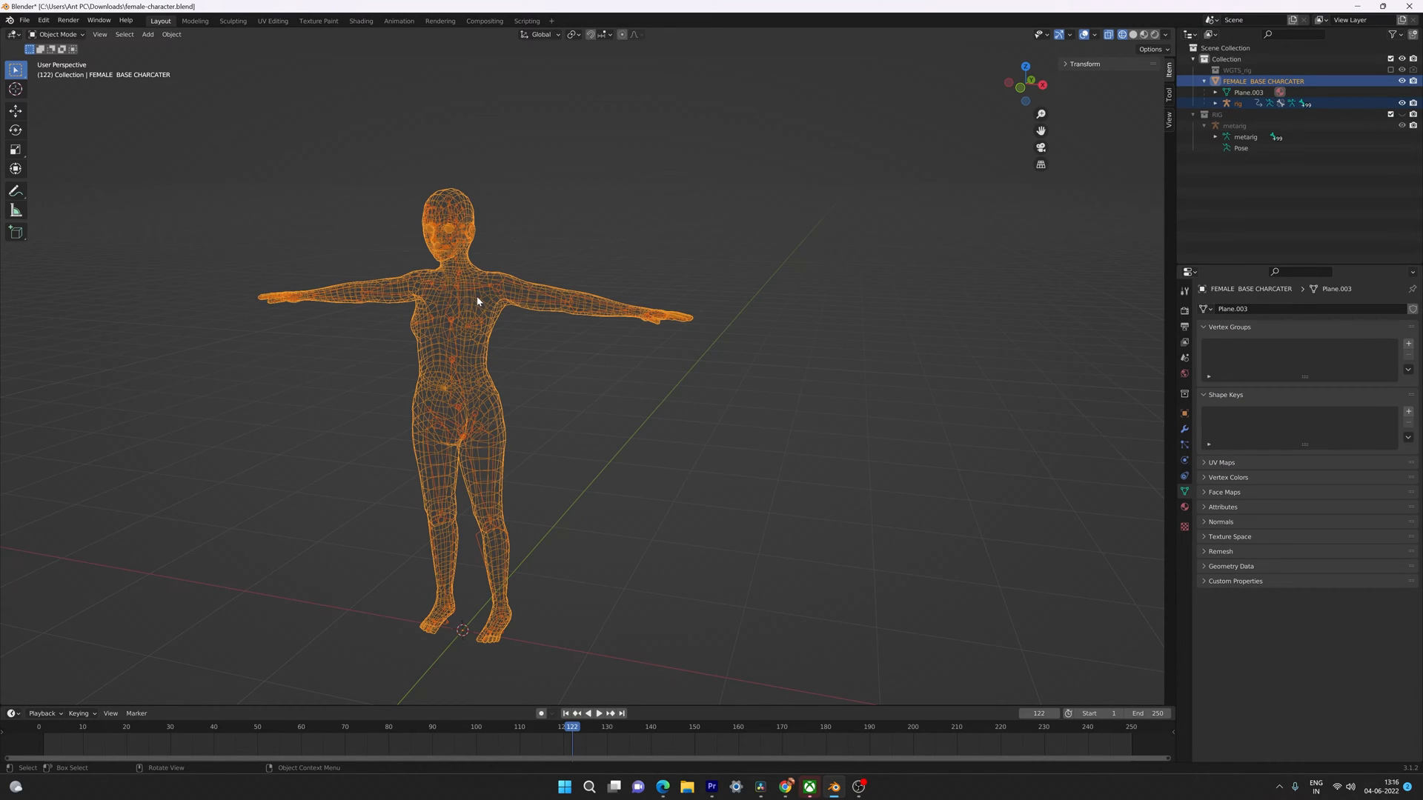
mouse_move(326, 257)
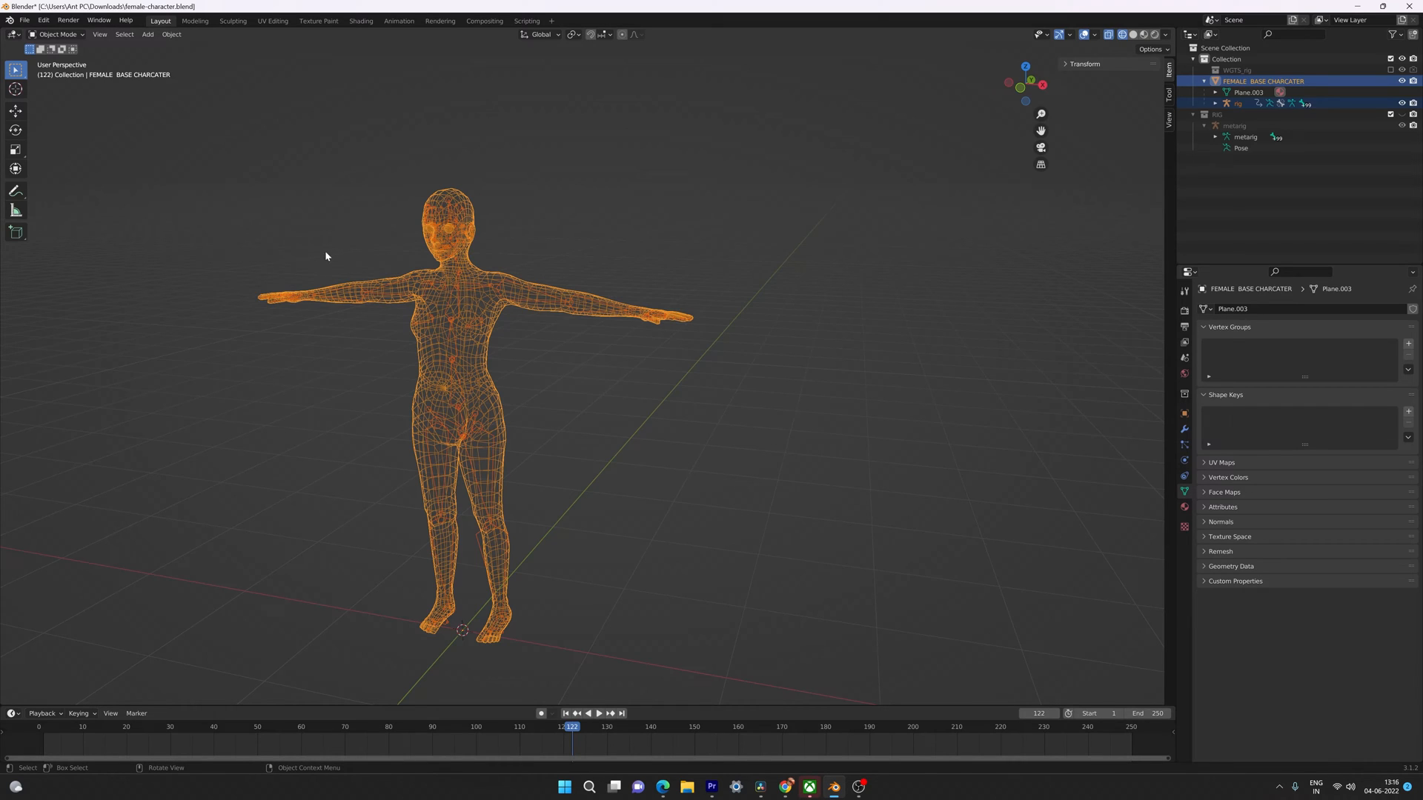
Step: Parent the character mesh to the rig With Automatic Weights, then deselect everything
click(171, 35)
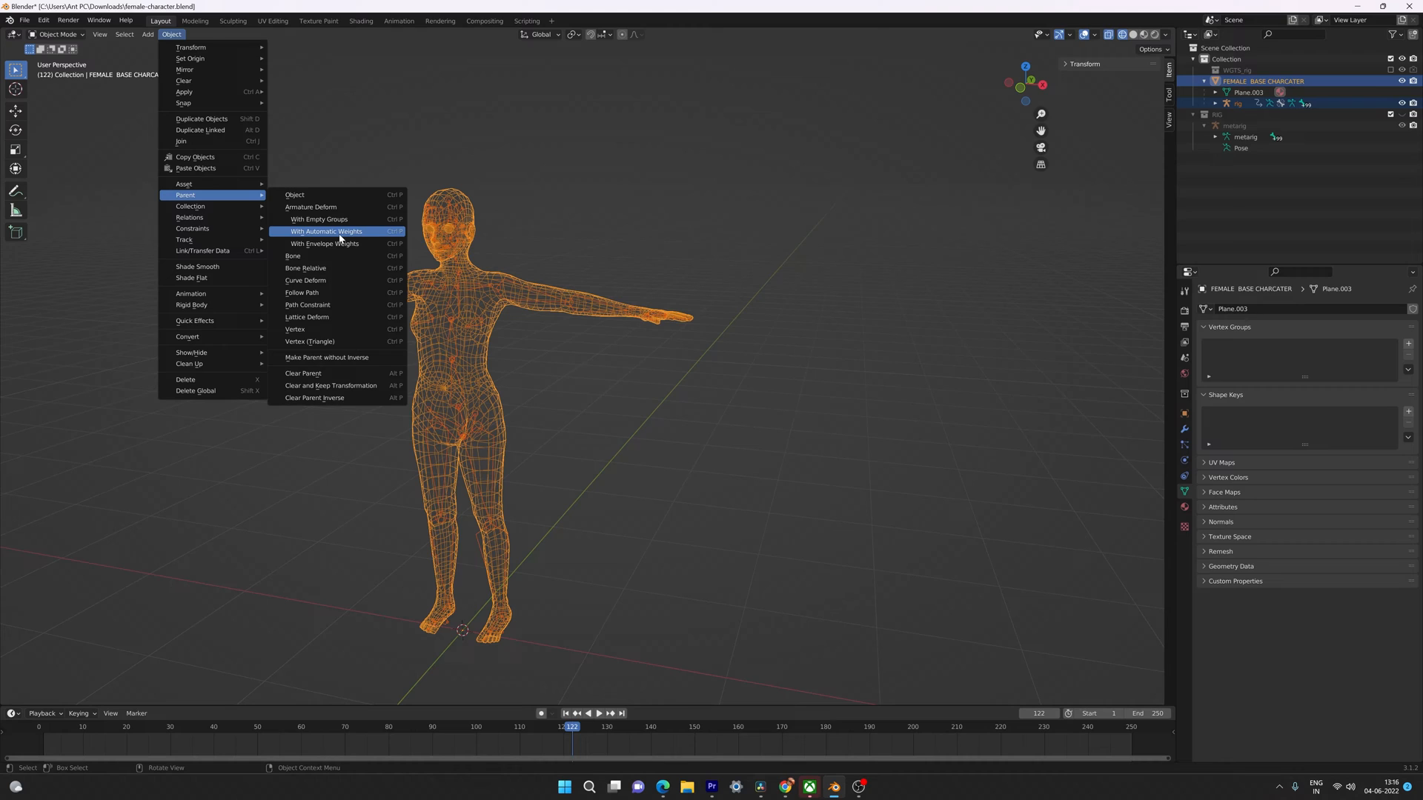
click(325, 231)
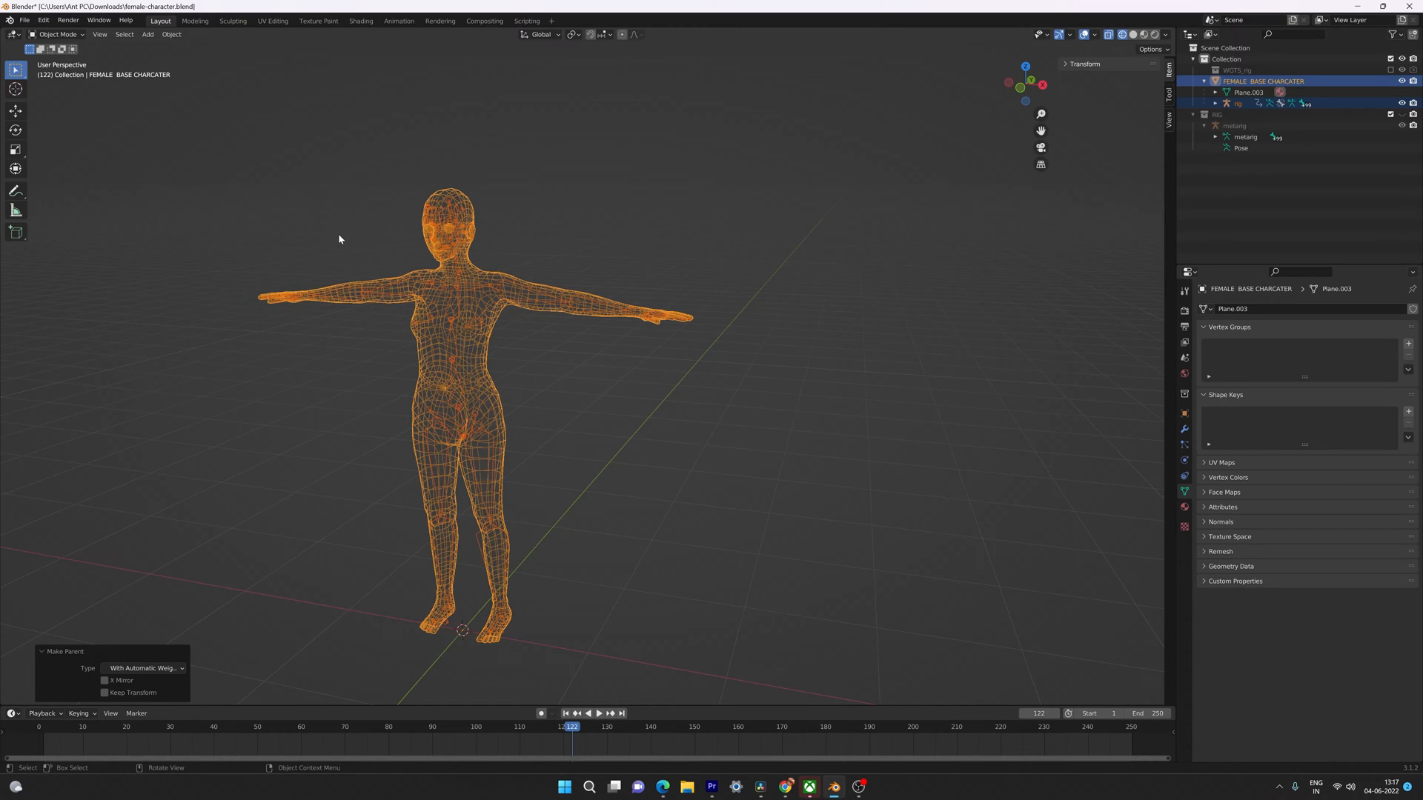
click(170, 34)
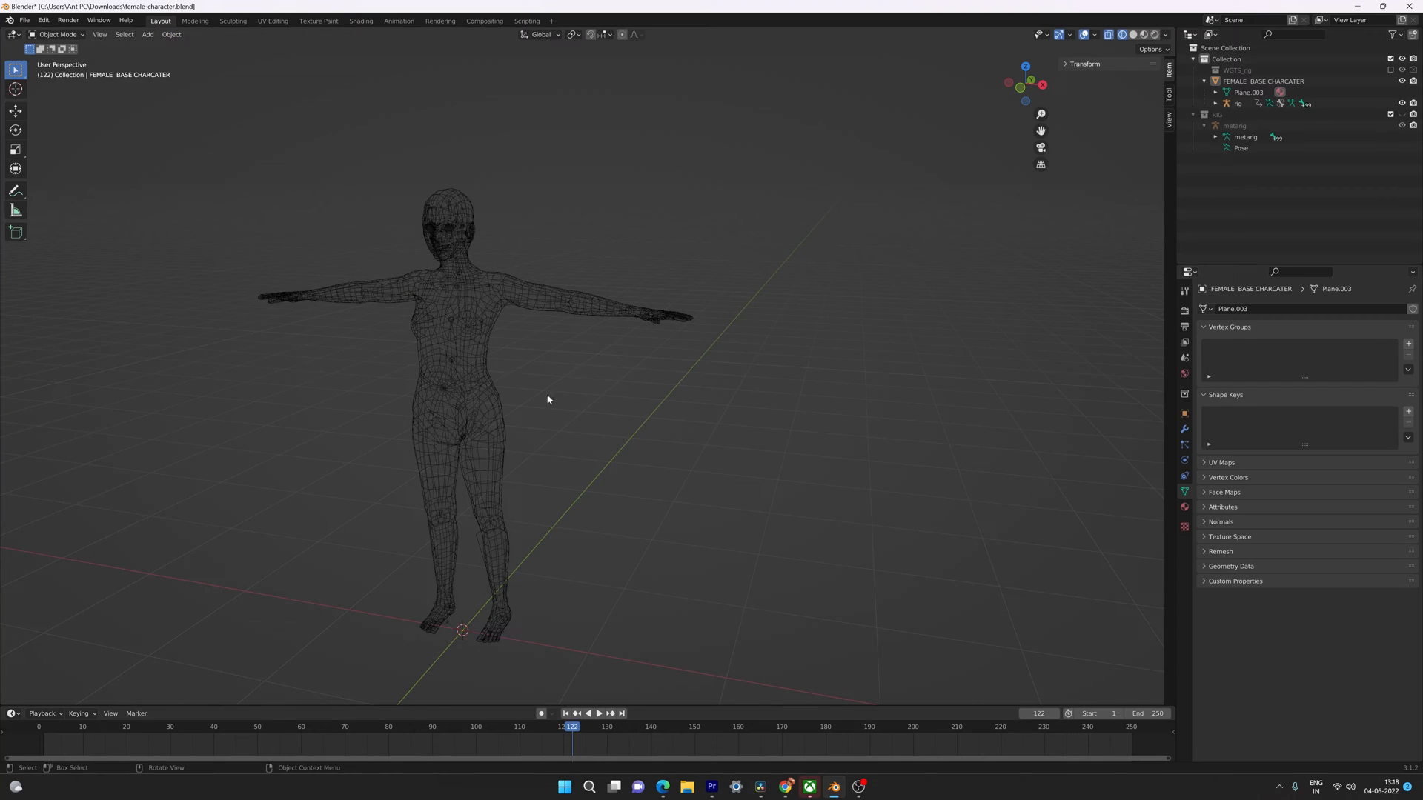
mouse_move(449, 284)
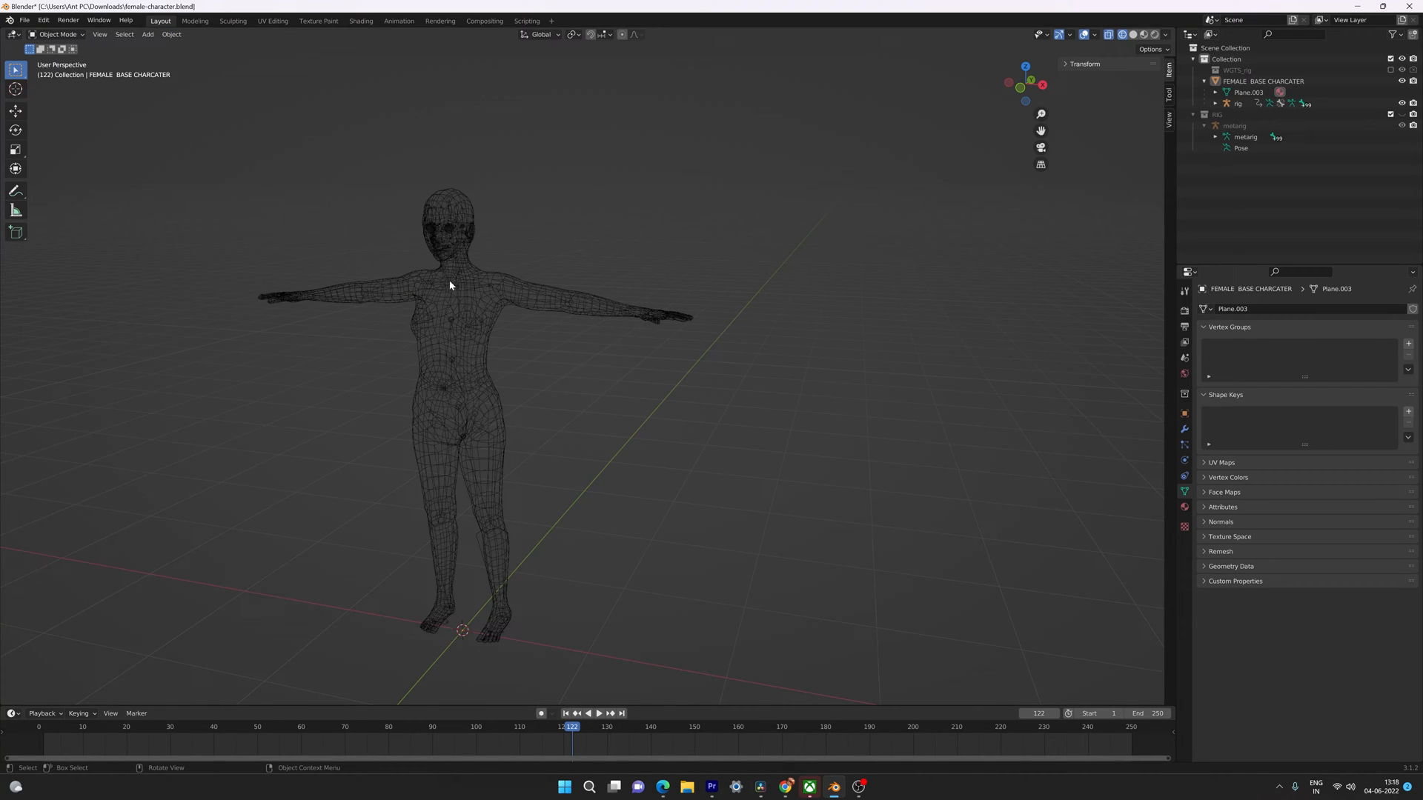
Step: Reselect the character mesh and choose Clear Parent from the Alt+P menu
click(1237, 102)
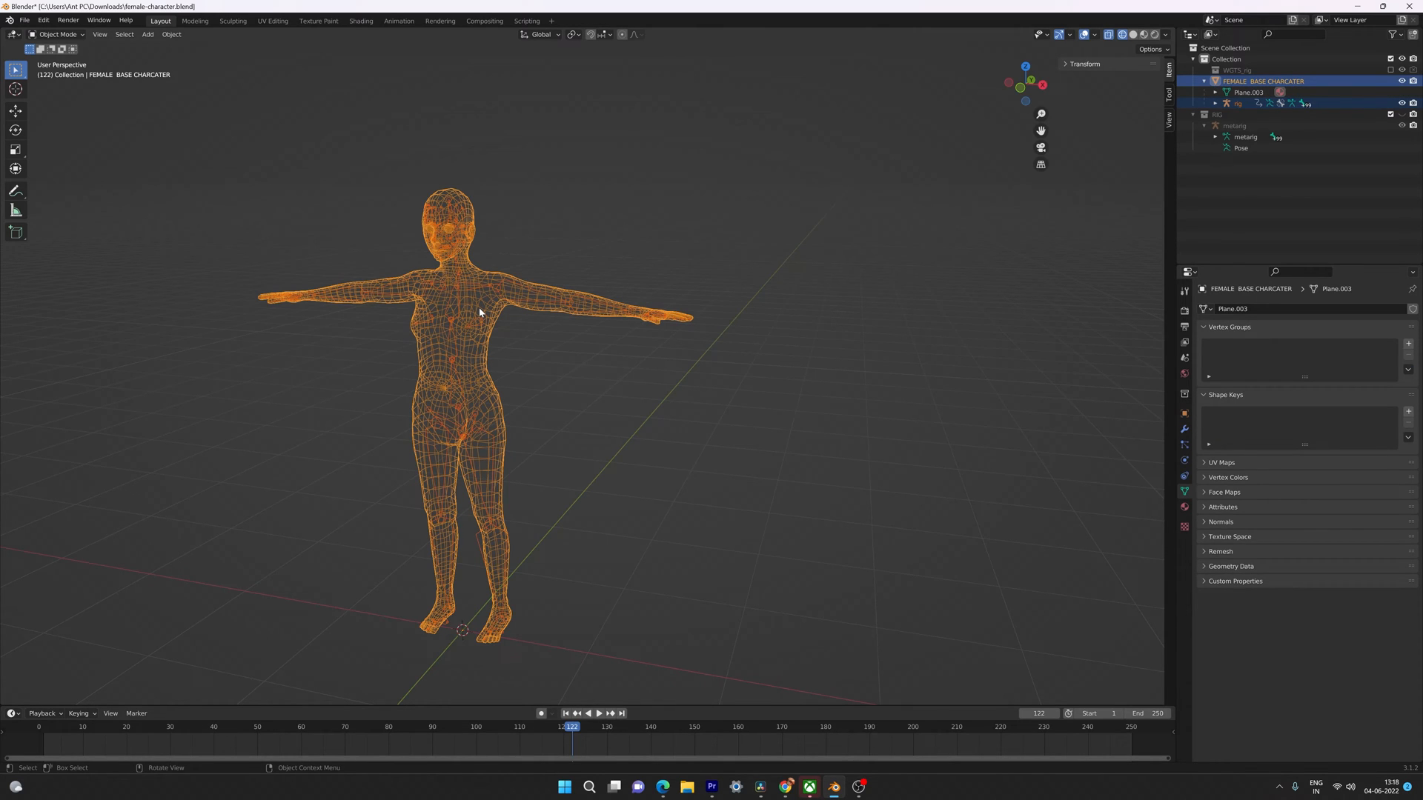
key(alt+p)
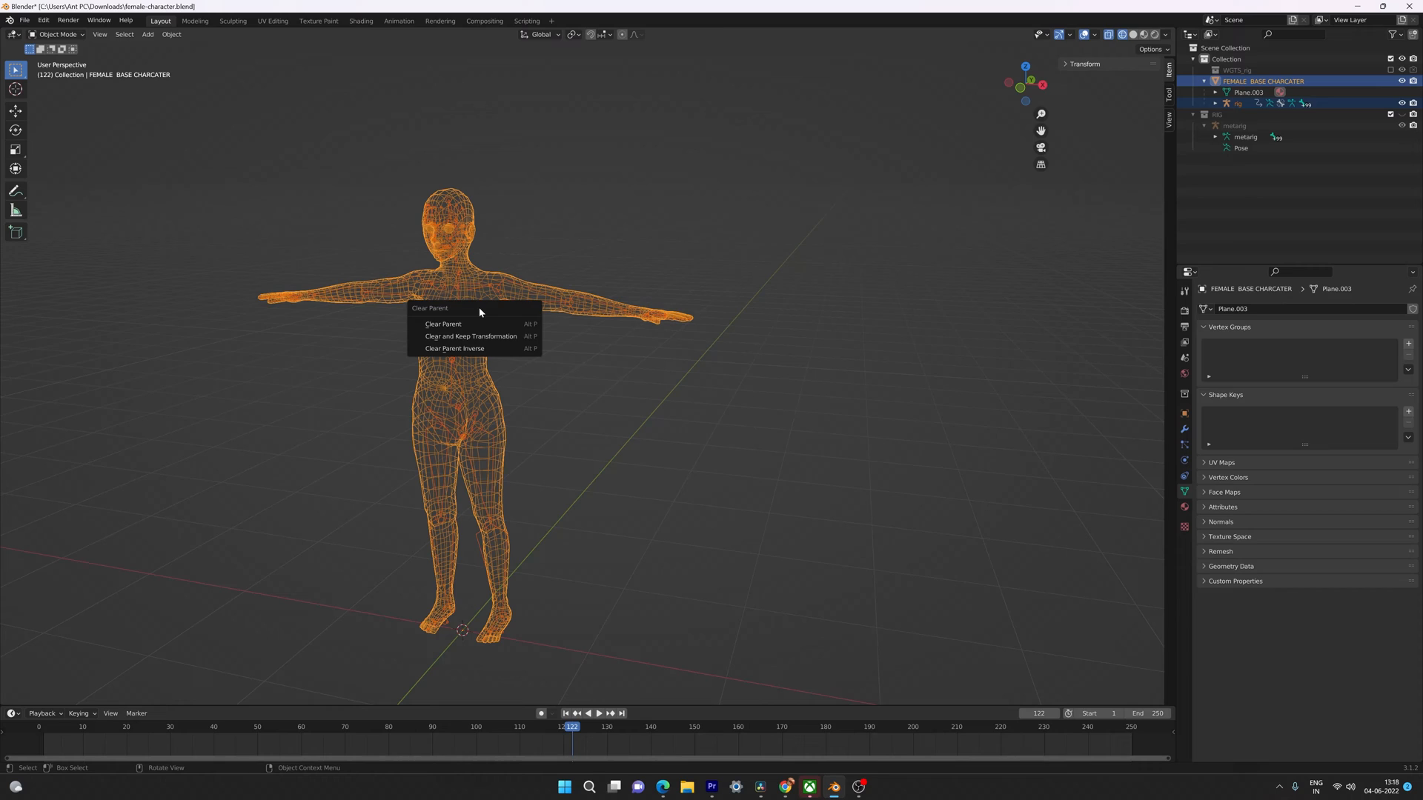
mouse_move(443, 323)
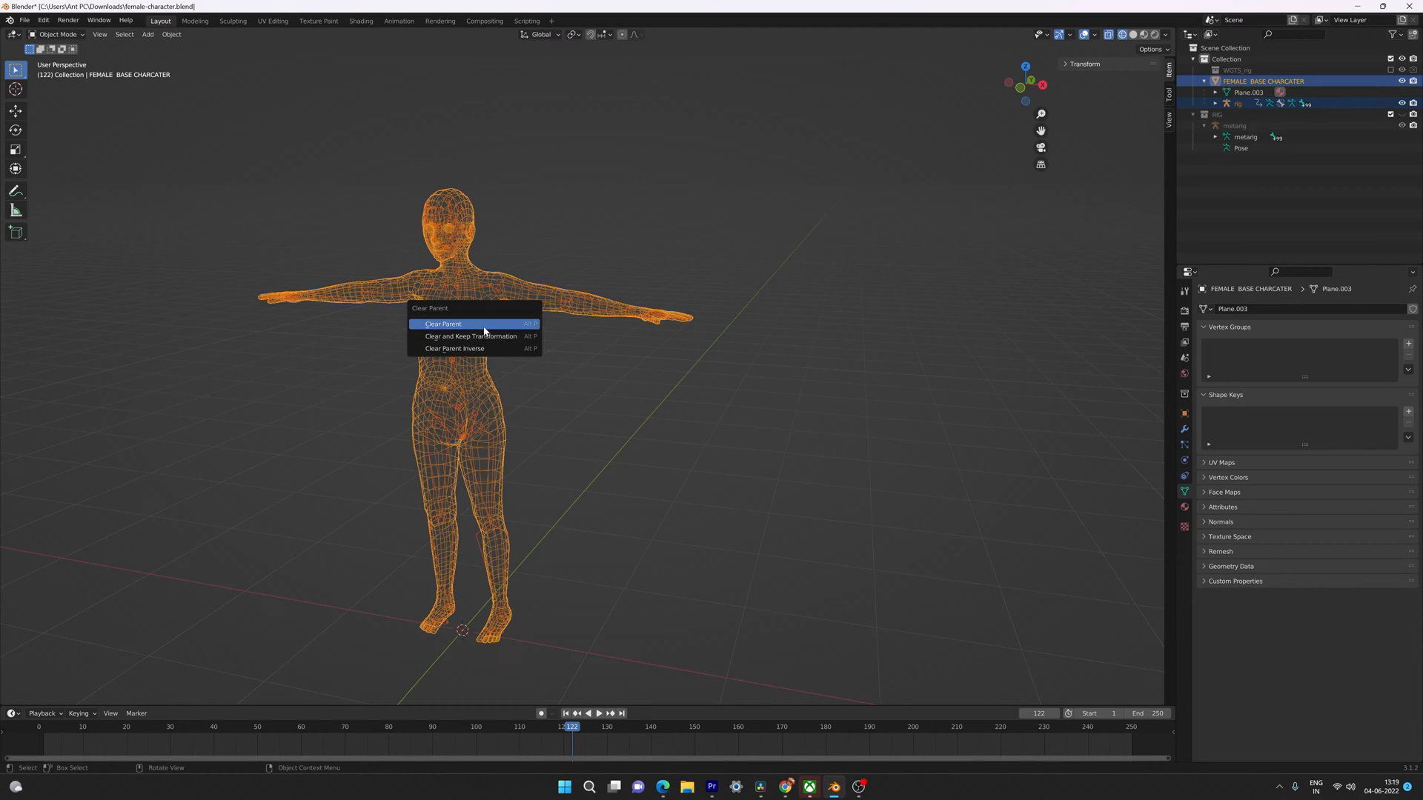
click(443, 324)
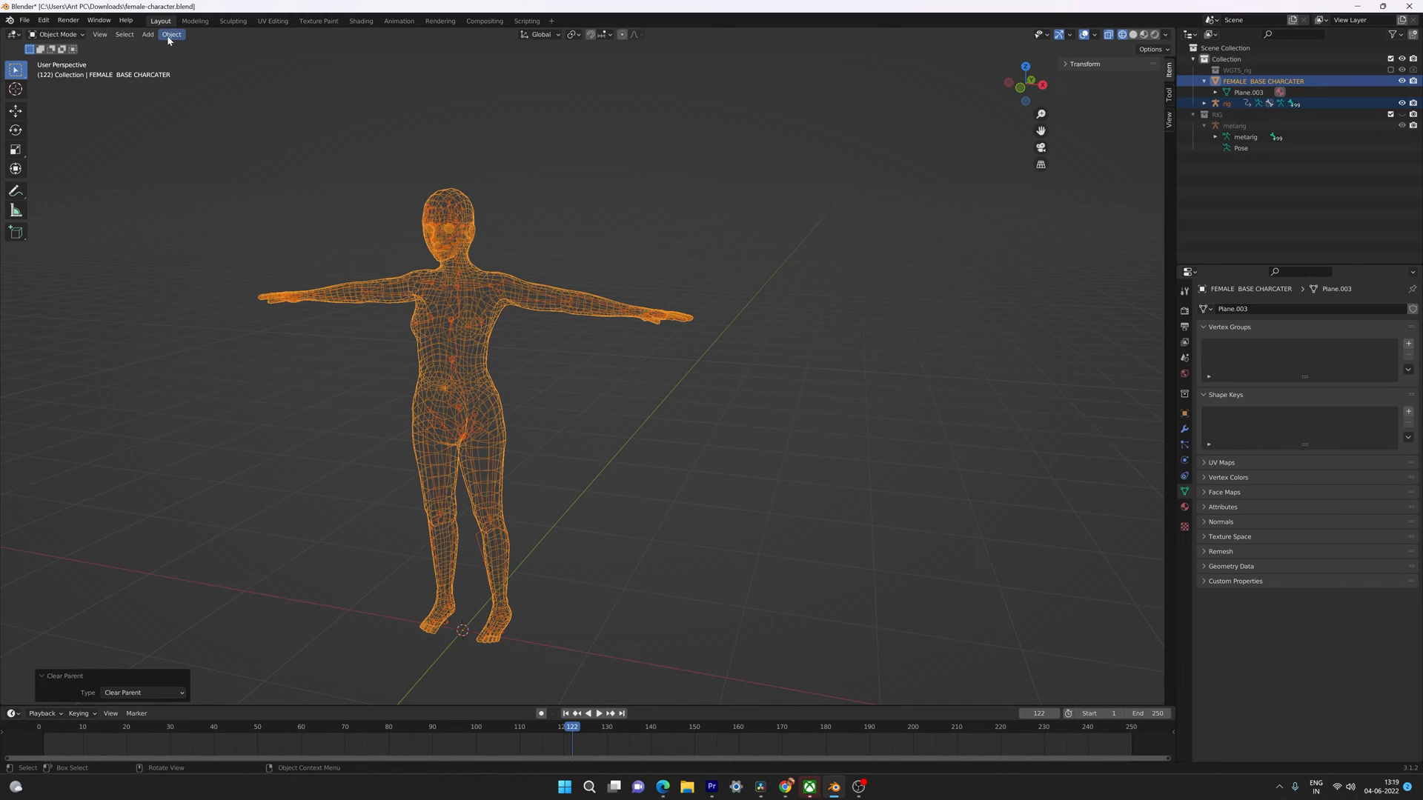
Step: Parent the mesh to the rig With Envelope Weights and reopen the Alt+P clear-parent menu
click(170, 35)
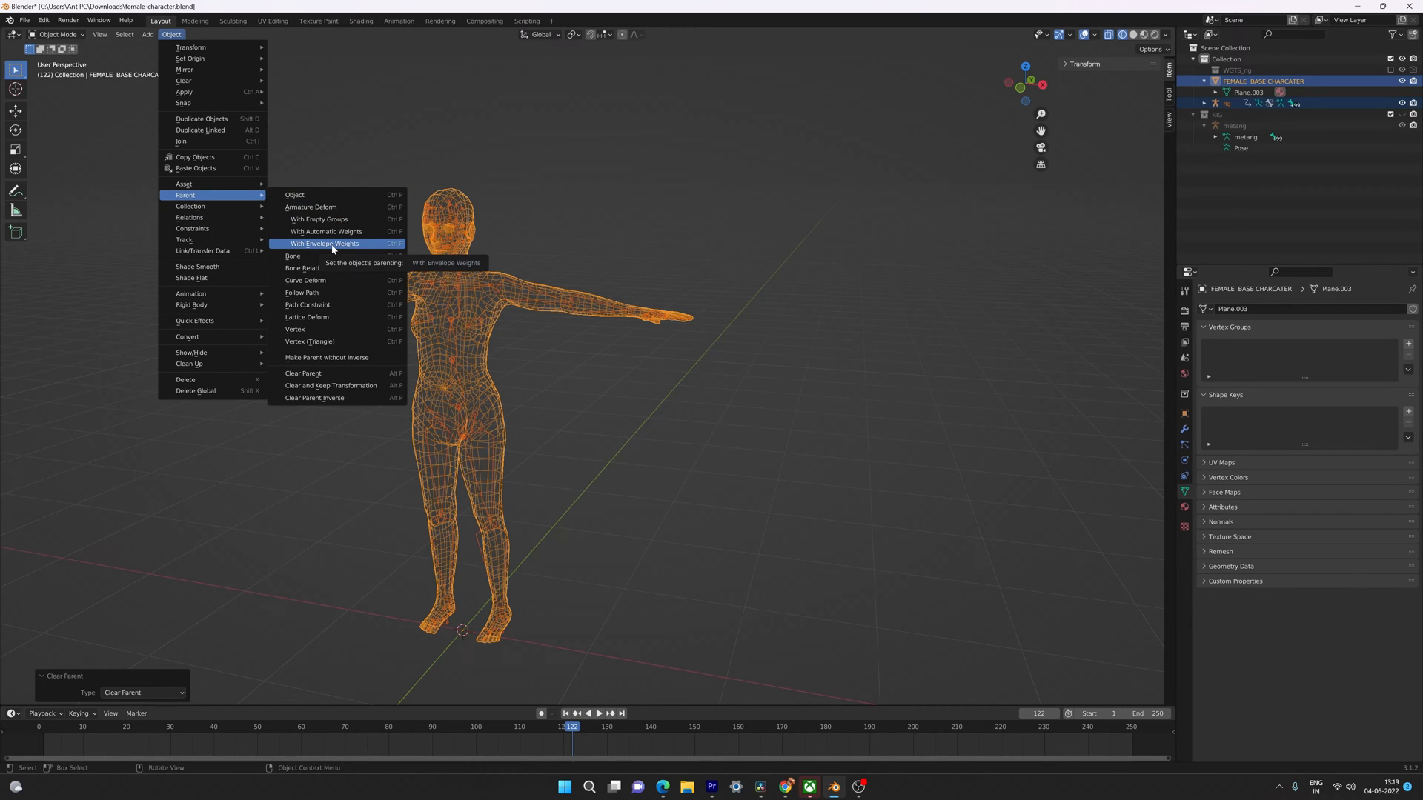
click(323, 243)
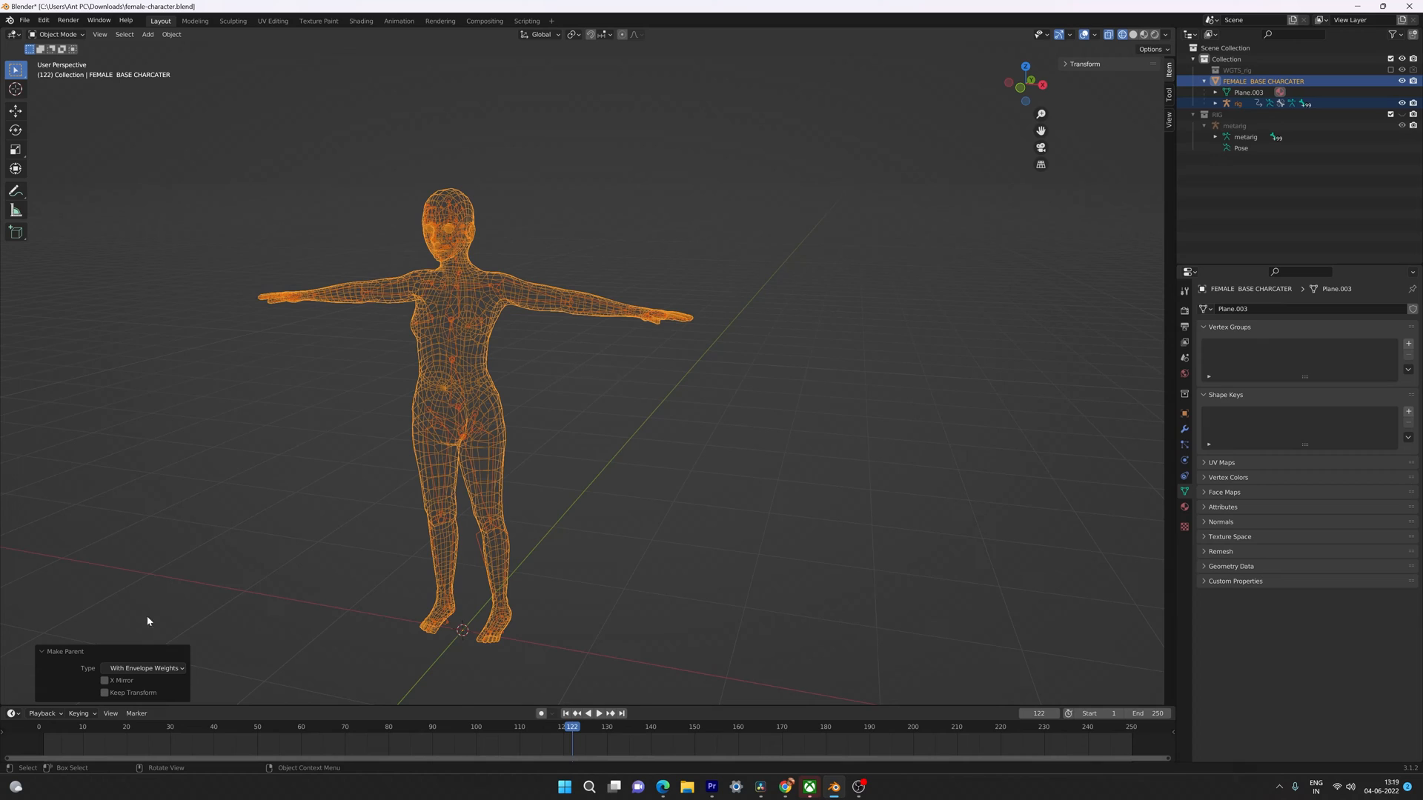
mouse_move(232, 544)
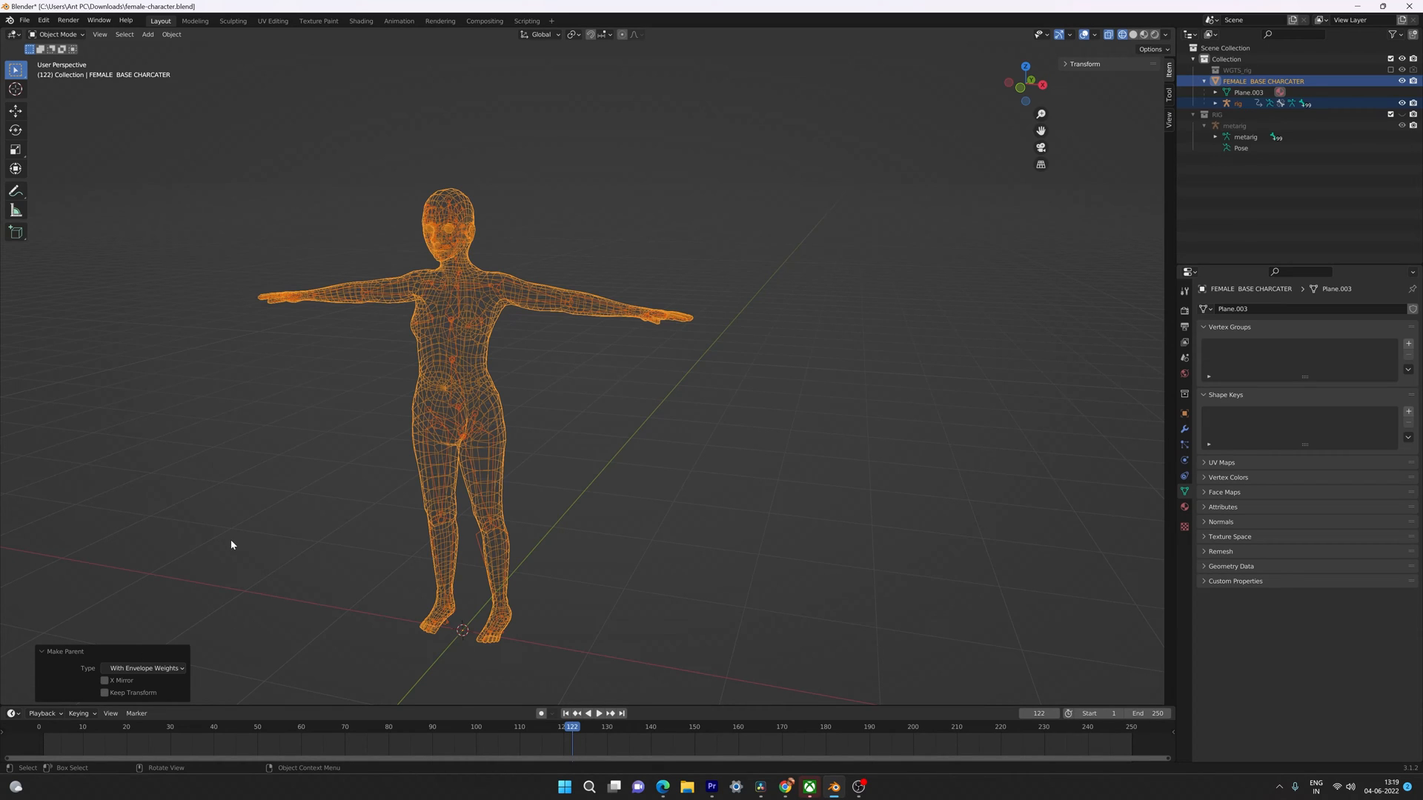
mouse_move(369, 400)
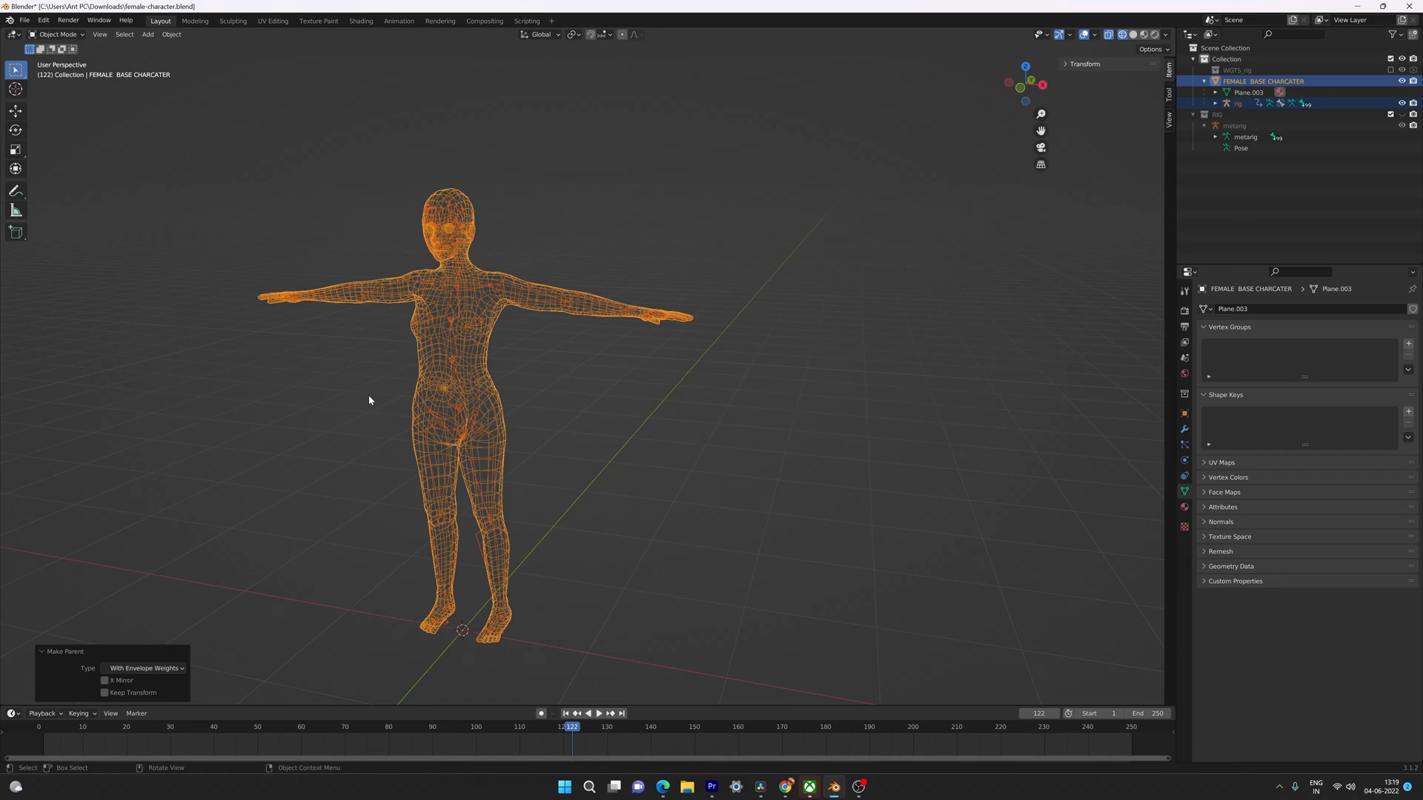
mouse_move(363, 403)
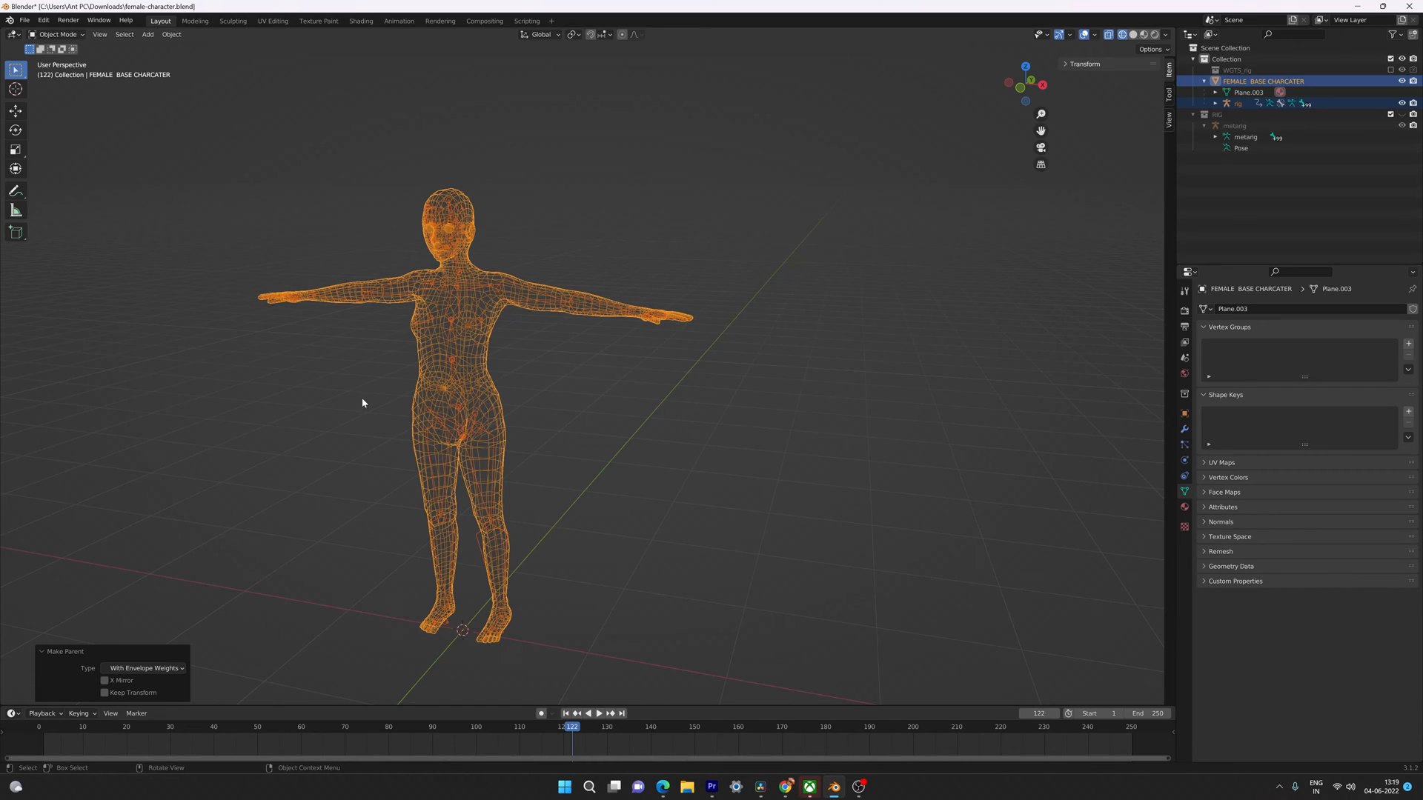
key(alt+p)
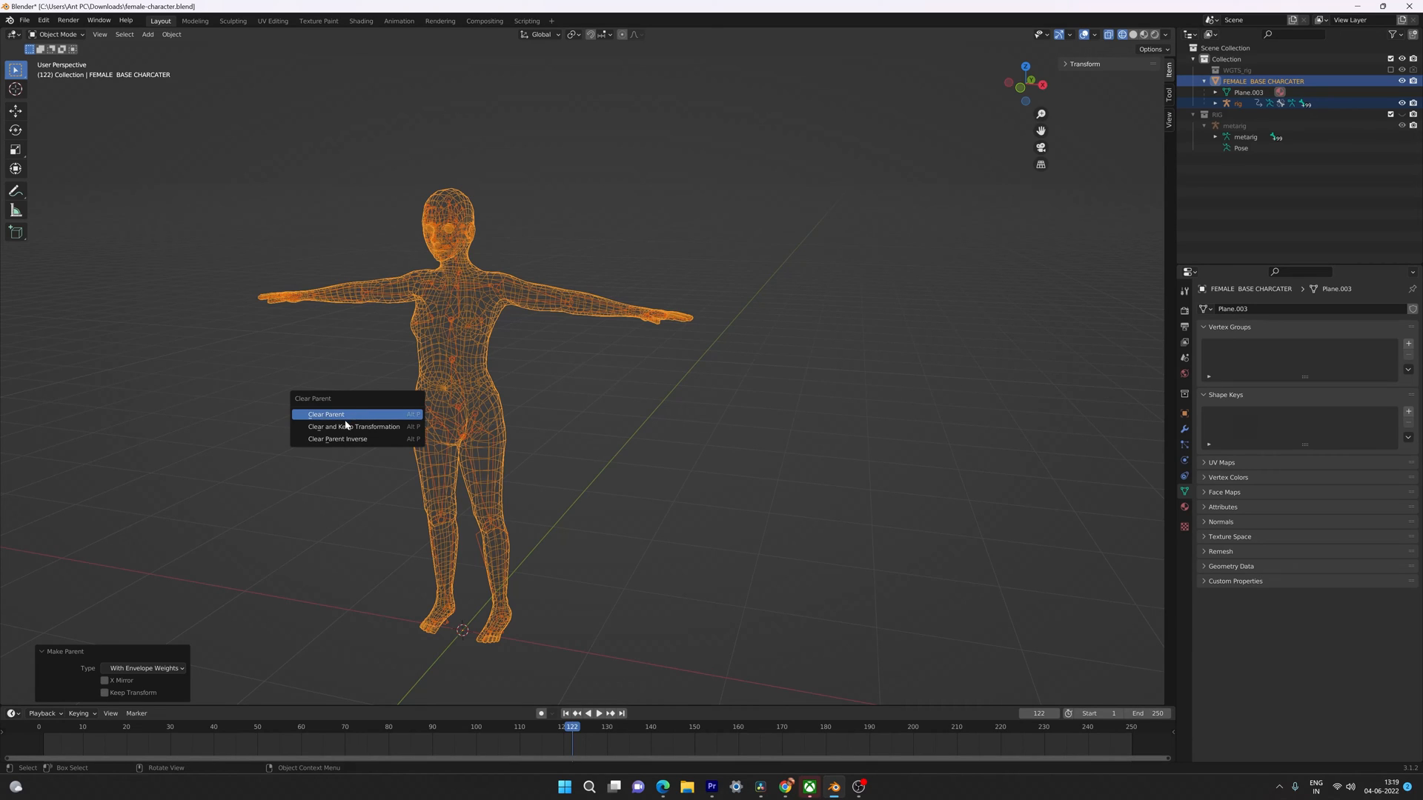
mouse_move(333, 415)
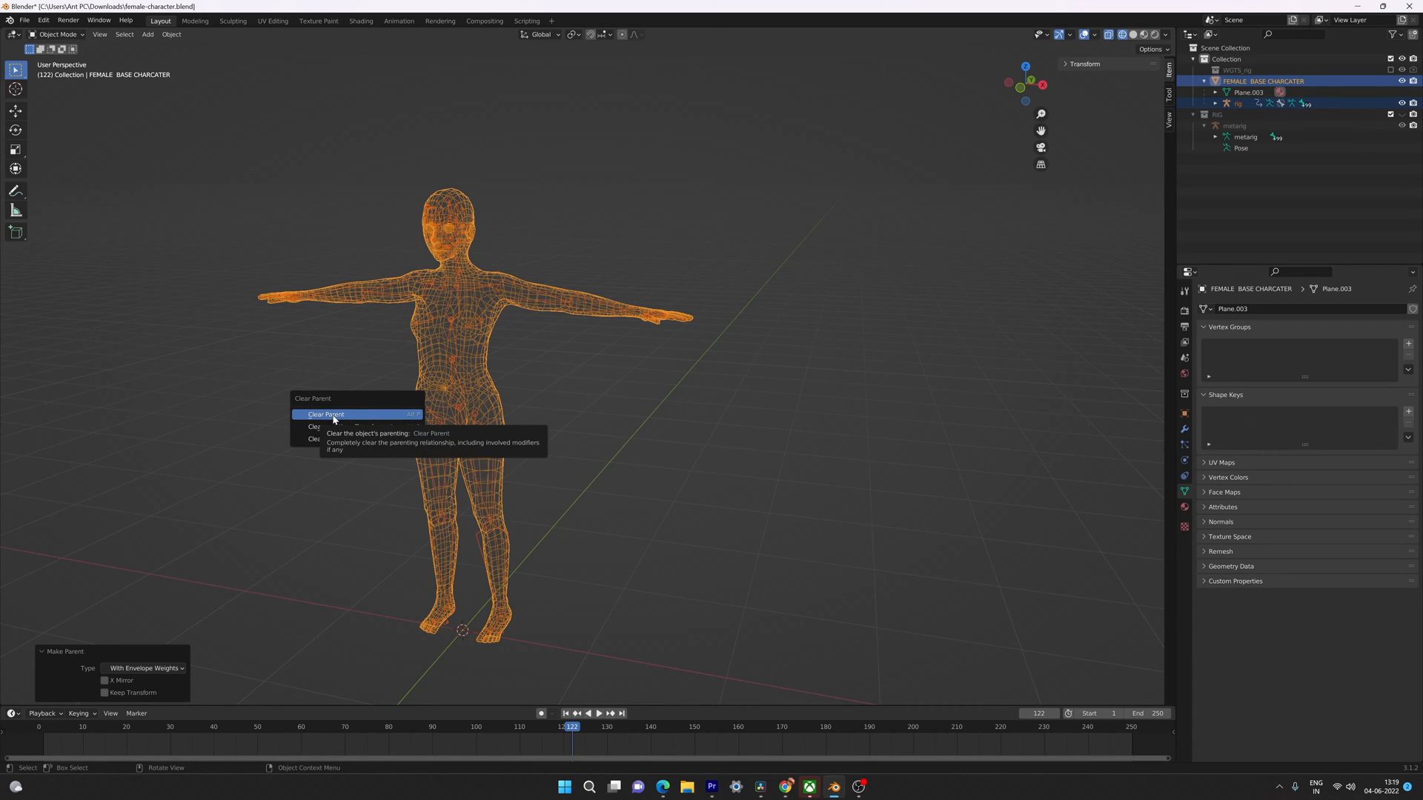